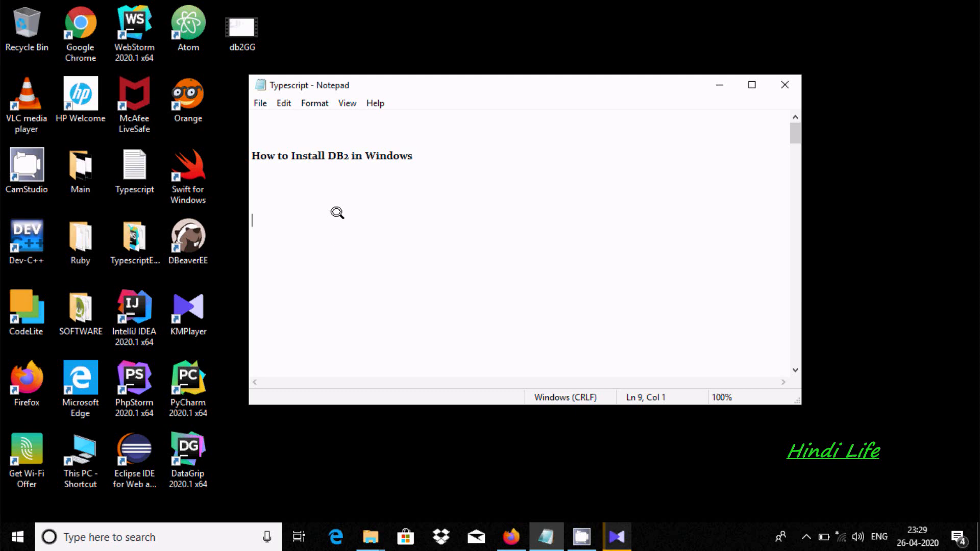
{"action": "mouse_move", "coordinate": [359, 161]}
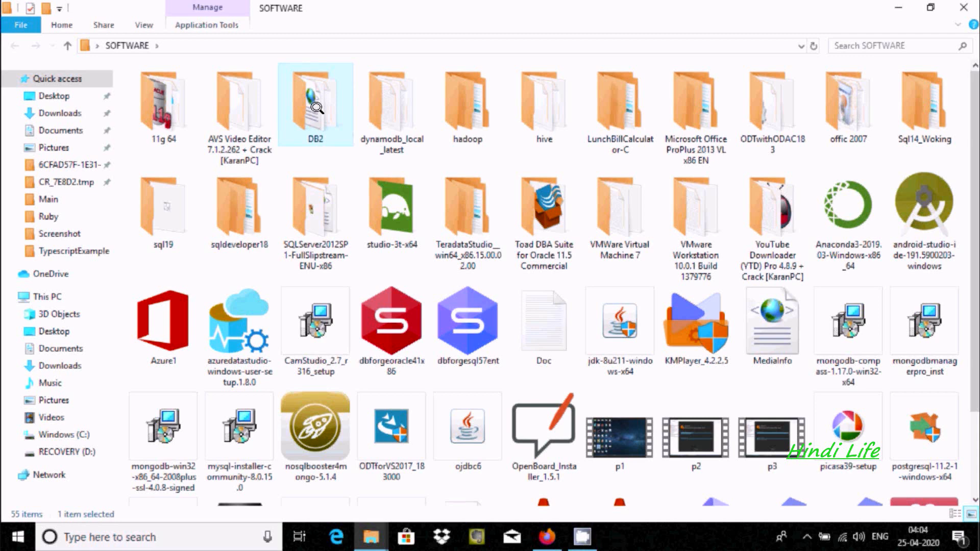
{"action": "mouse_move", "coordinate": [618, 224]}
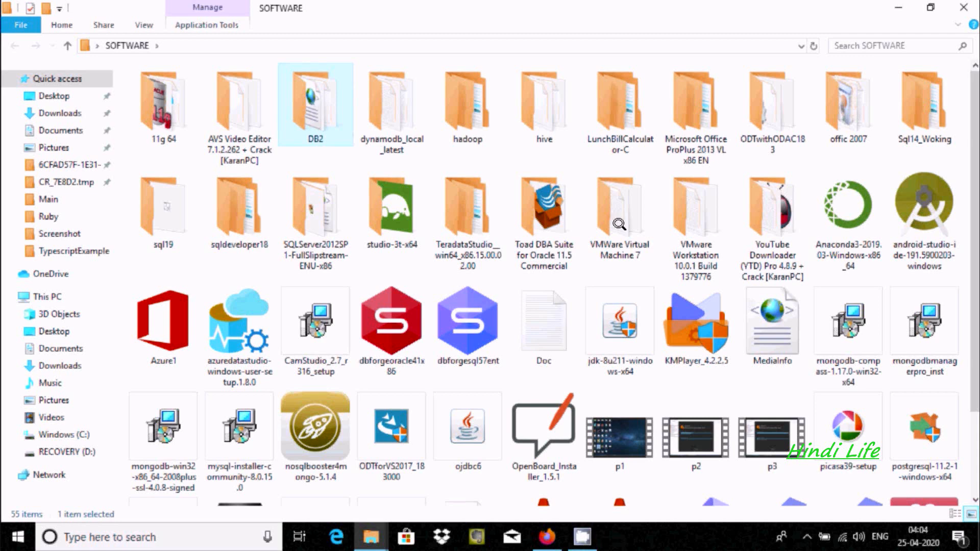
Select setup.exe (IBM DB2 11.5.0.1077) inside the DB2 installer folder
{"action": "double_click", "coordinate": [316, 104]}
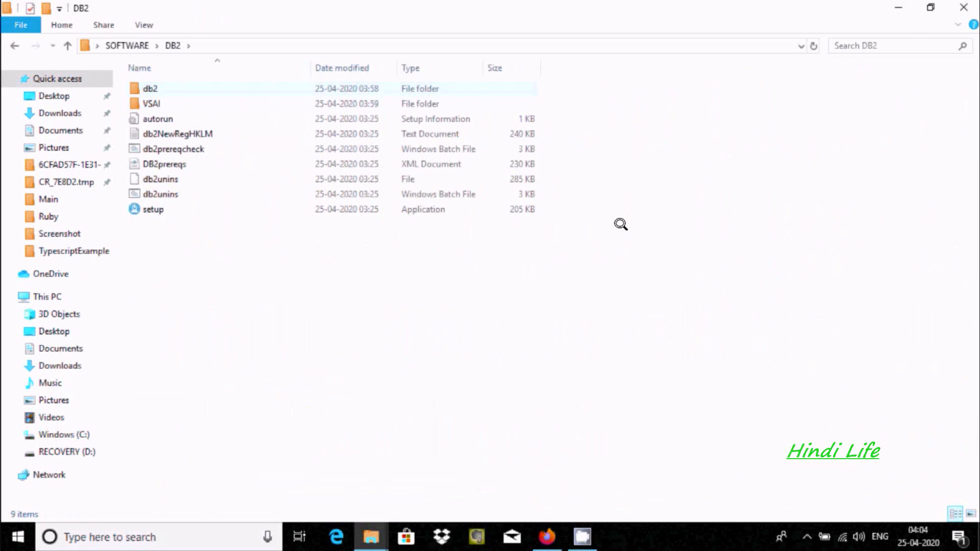
{"action": "mouse_move", "coordinate": [144, 209]}
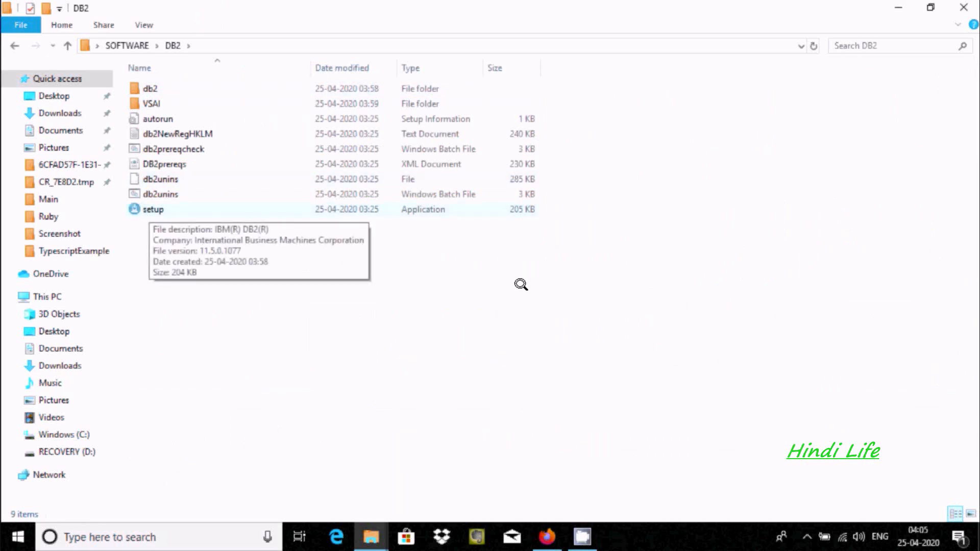
{"action": "left_click", "coordinate": [153, 210]}
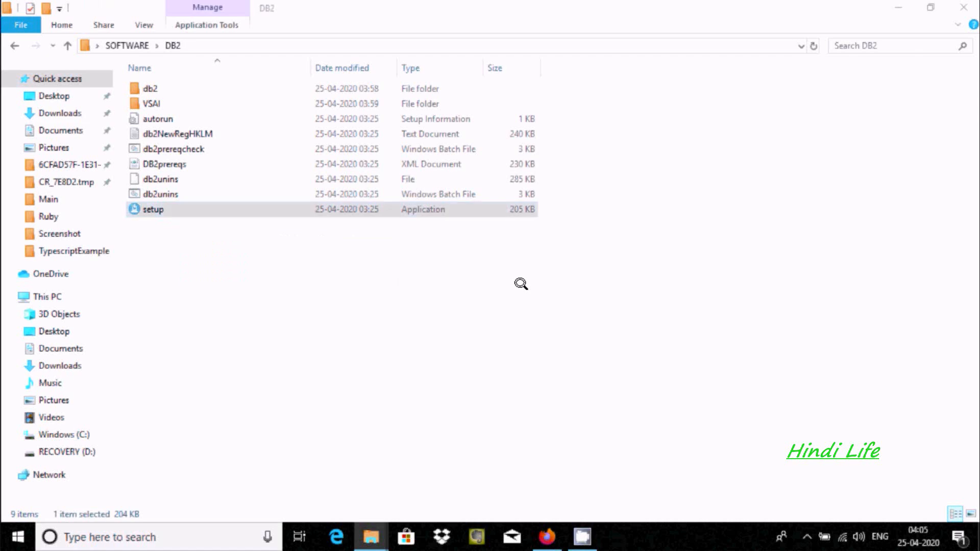
Review release, pre-installation planning and upgrade information in the Launchpad, then list products to install
{"action": "double_click", "coordinate": [152, 210]}
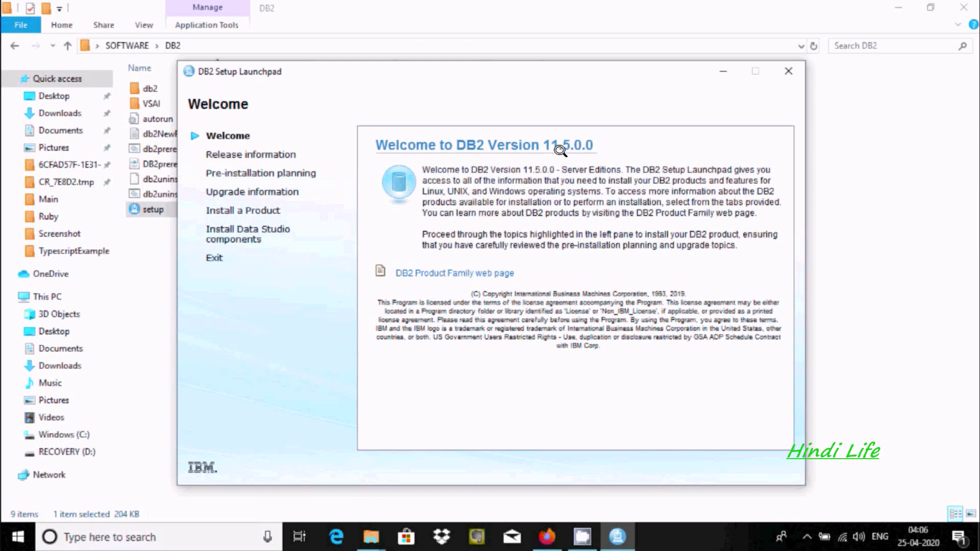
{"action": "left_click", "coordinate": [253, 154]}
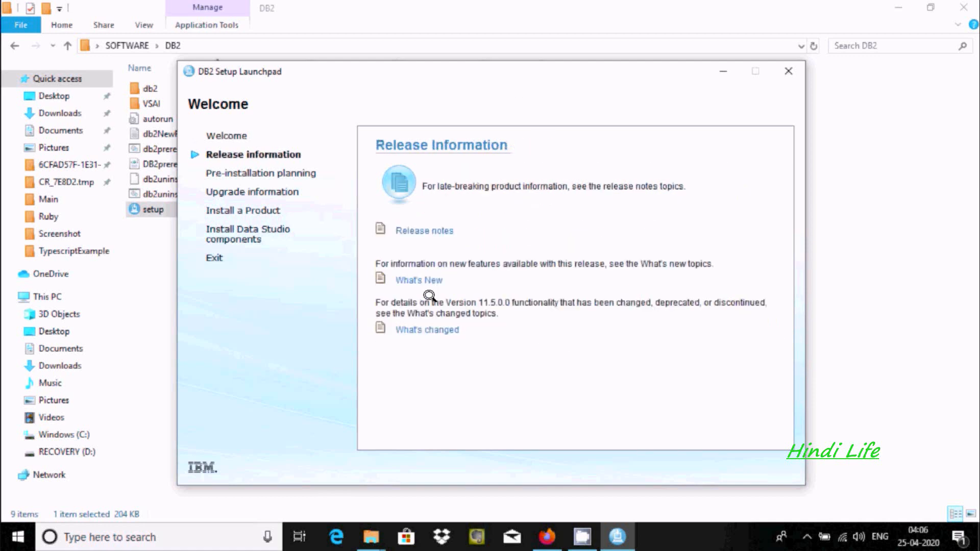
{"action": "mouse_move", "coordinate": [452, 332]}
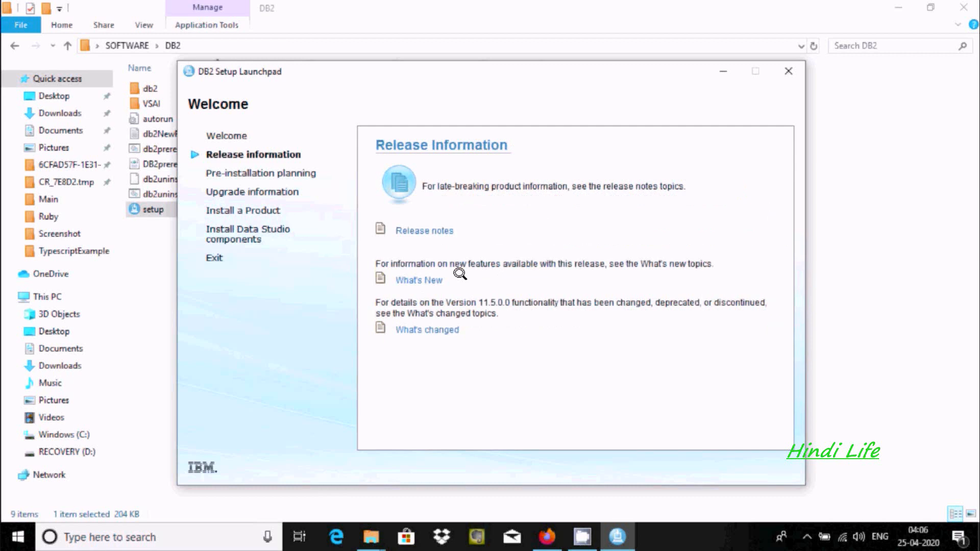
{"action": "left_click", "coordinate": [260, 173]}
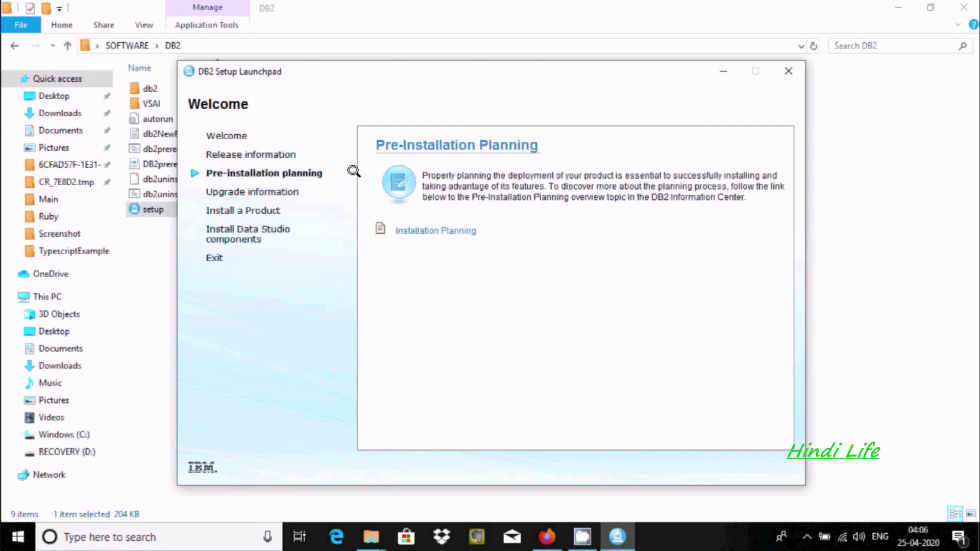
{"action": "left_click", "coordinate": [254, 192]}
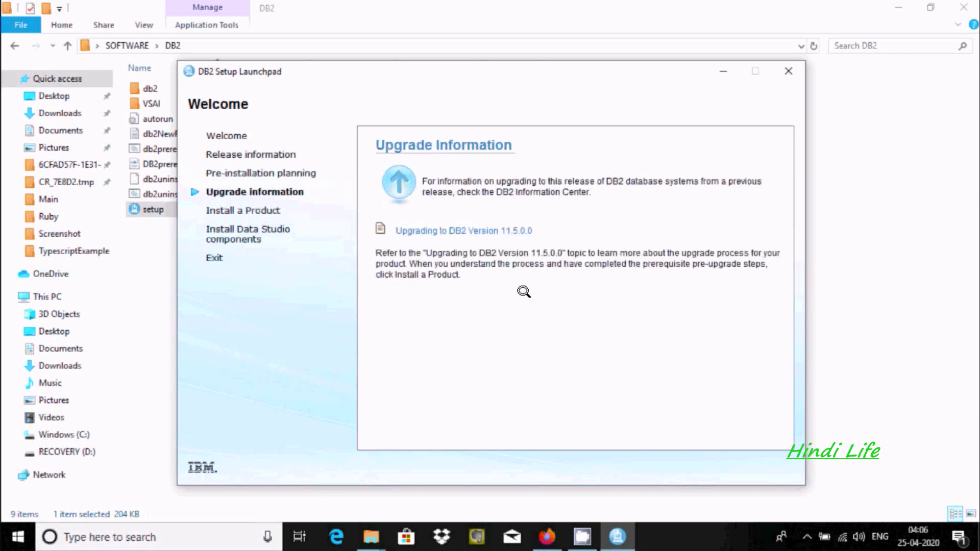
{"action": "left_click", "coordinate": [243, 211]}
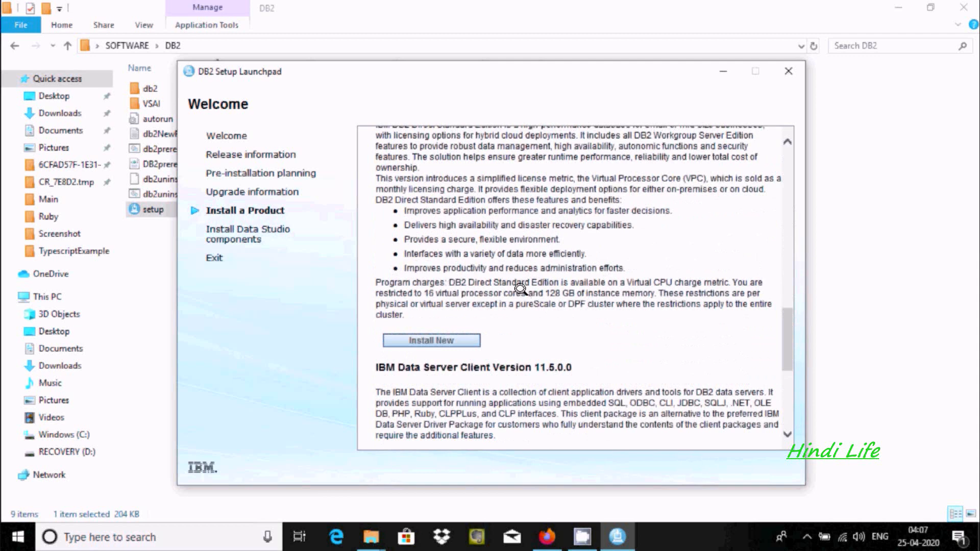
{"action": "mouse_move", "coordinate": [610, 322]}
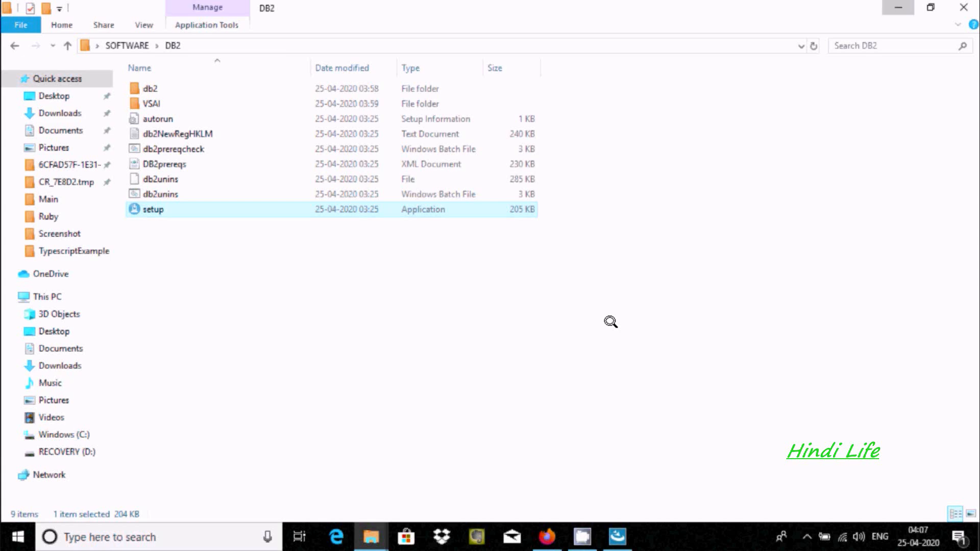
Accept both the IBM and non-IBM license terms in the DB2 Server Edition wizard
{"action": "double_click", "coordinate": [151, 209]}
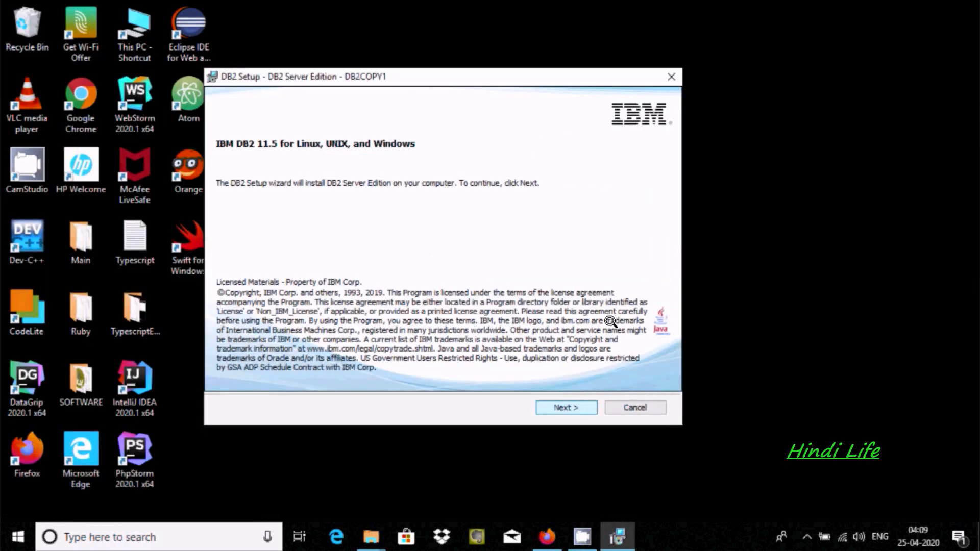
{"action": "left_click", "coordinate": [564, 407]}
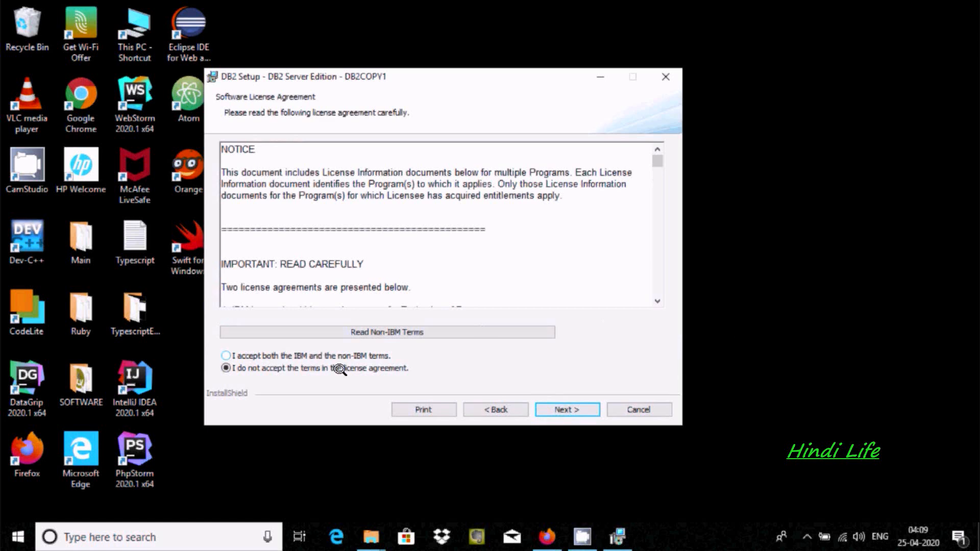
{"action": "left_click", "coordinate": [226, 355]}
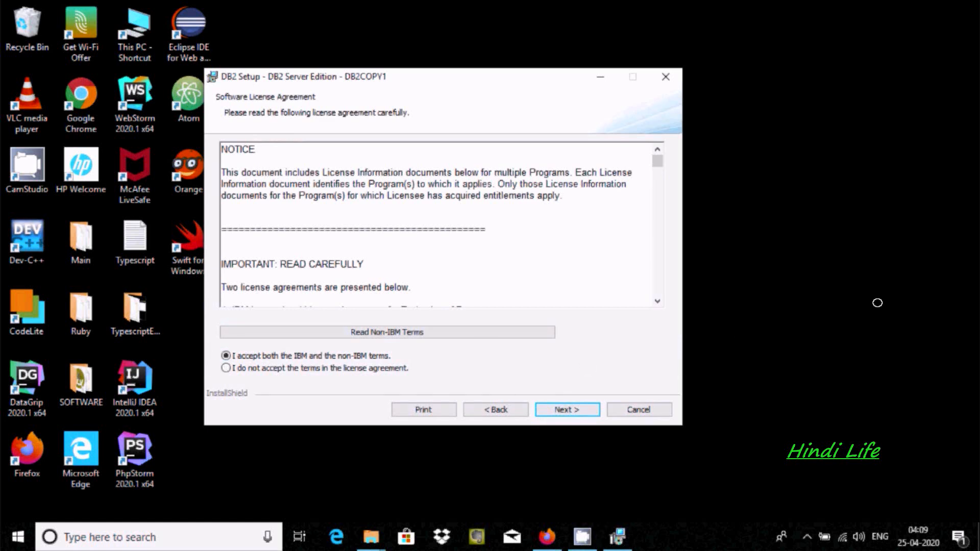
{"action": "mouse_move", "coordinate": [851, 311]}
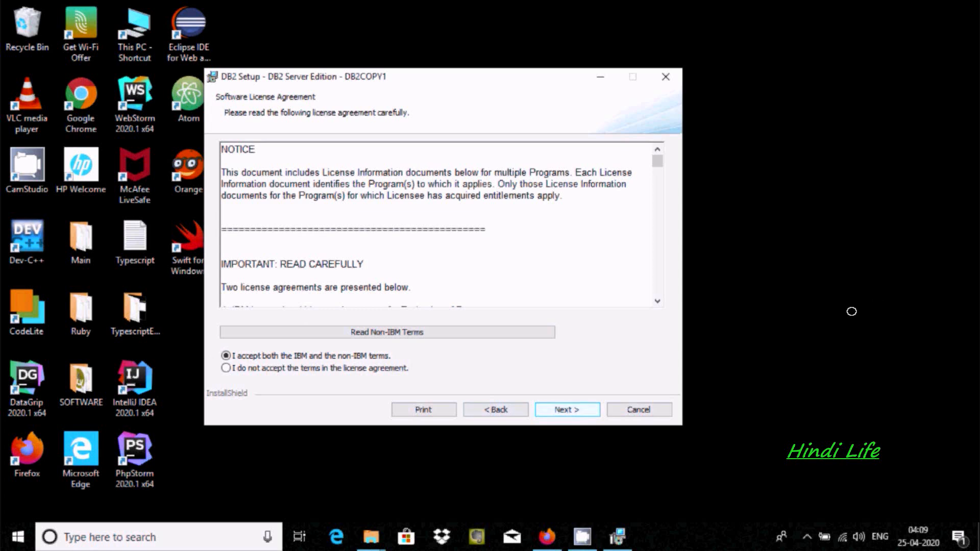
{"action": "left_click", "coordinate": [565, 410]}
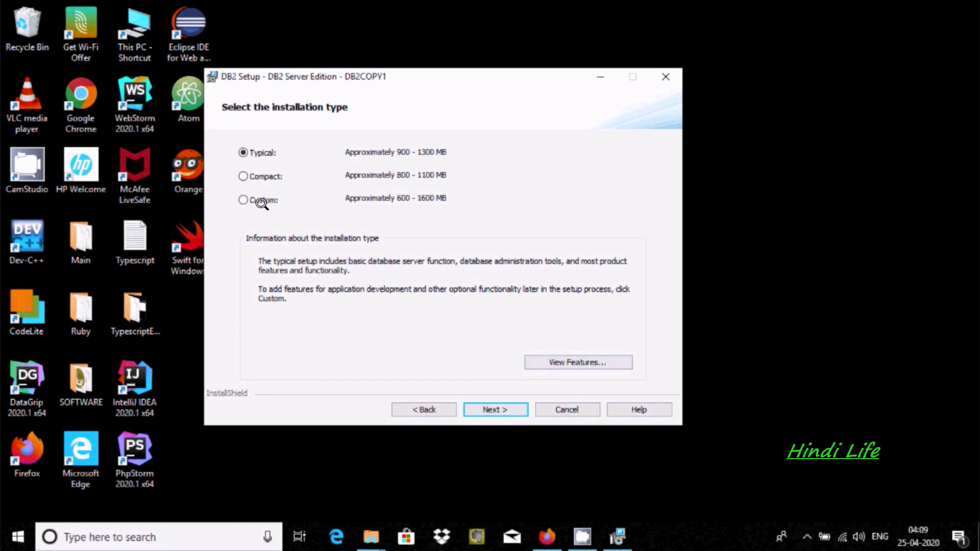
{"action": "mouse_move", "coordinate": [270, 176]}
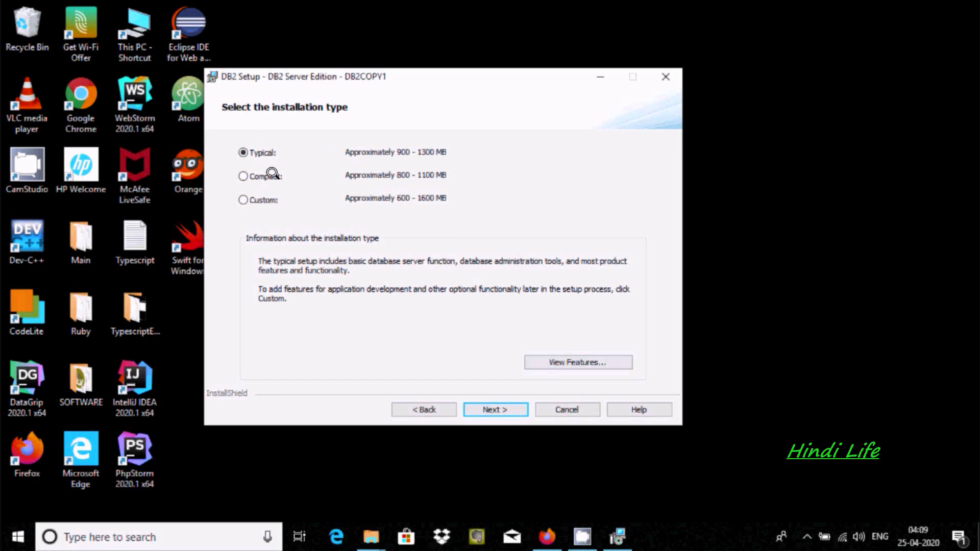
{"action": "mouse_move", "coordinate": [388, 155]}
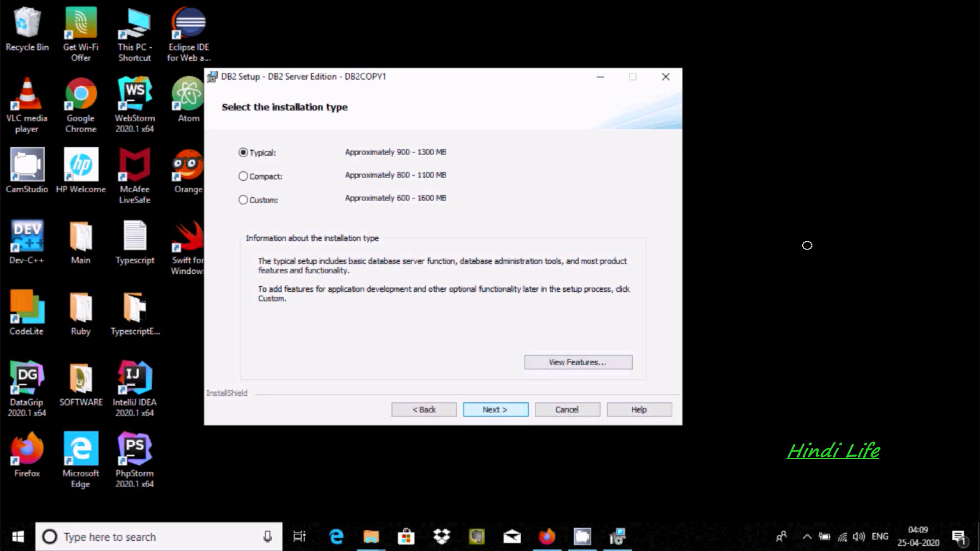
Keep Typical installation, response file, default install folder and SSH server autostart defaults
{"action": "left_click", "coordinate": [494, 410]}
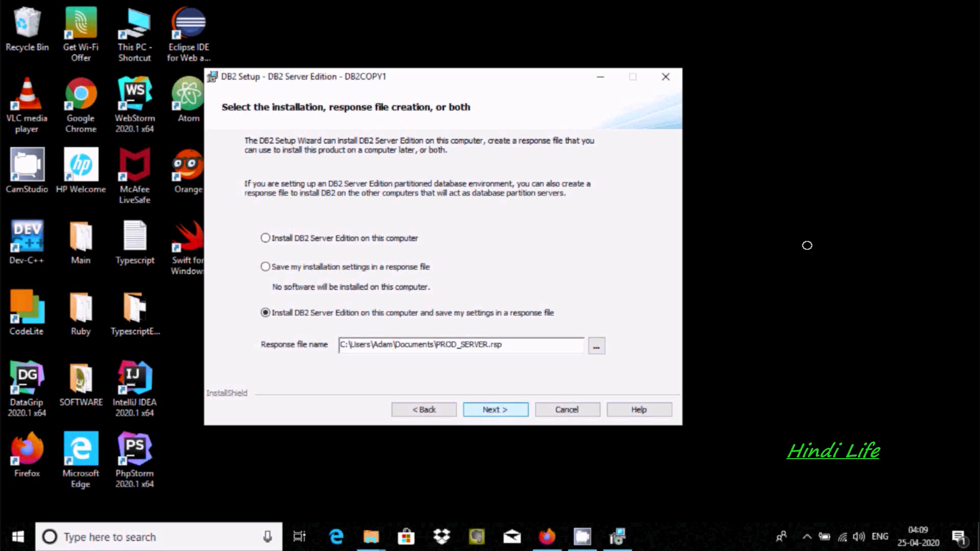
{"action": "left_click", "coordinate": [494, 409]}
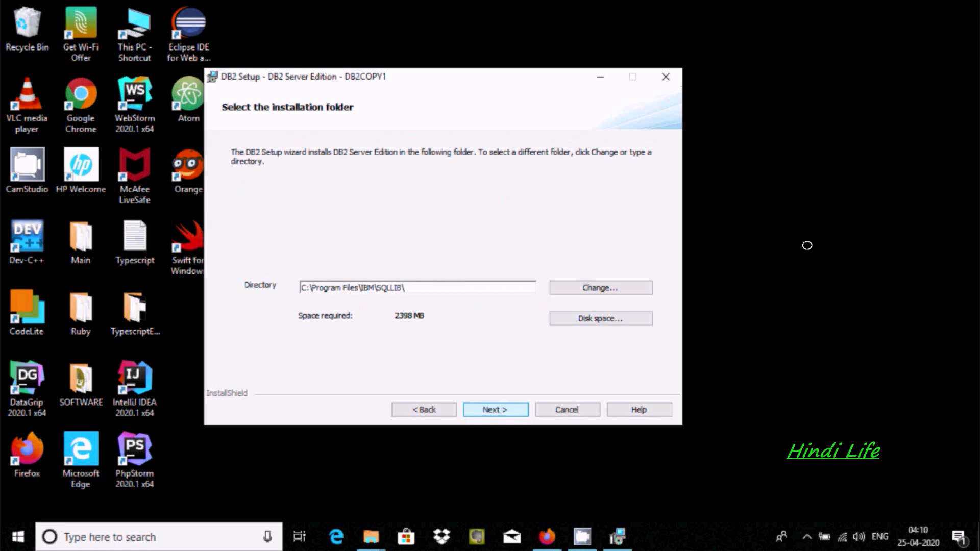
{"action": "left_click", "coordinate": [494, 409]}
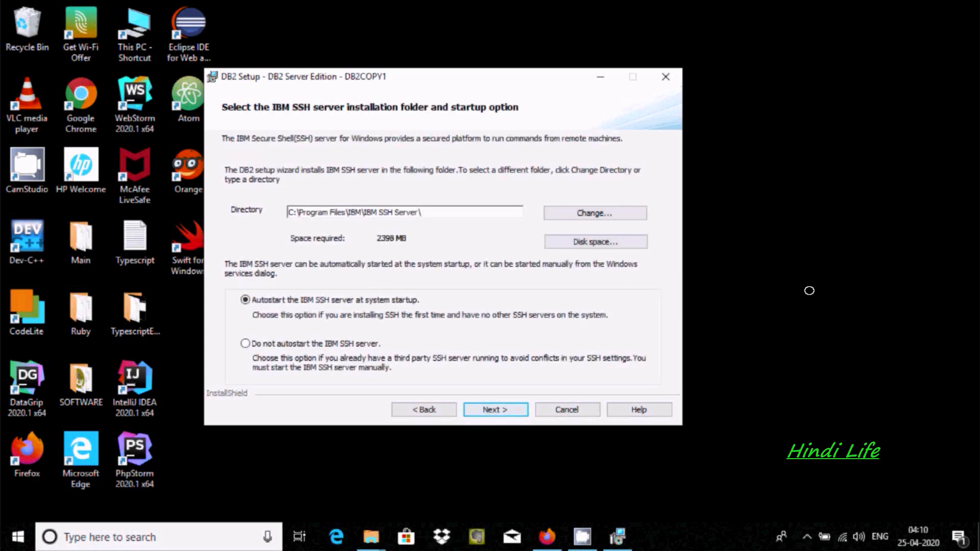
{"action": "left_click", "coordinate": [494, 409]}
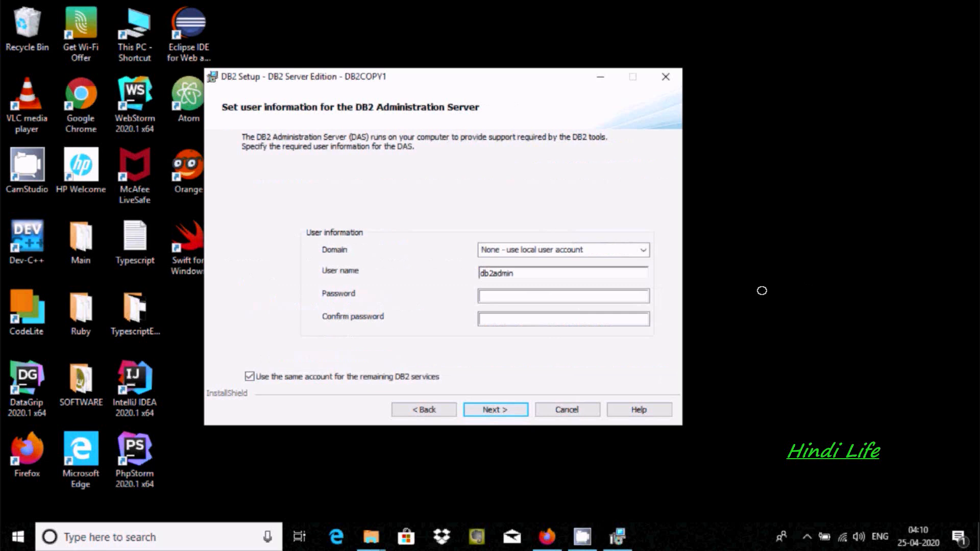
{"action": "mouse_move", "coordinate": [818, 299]}
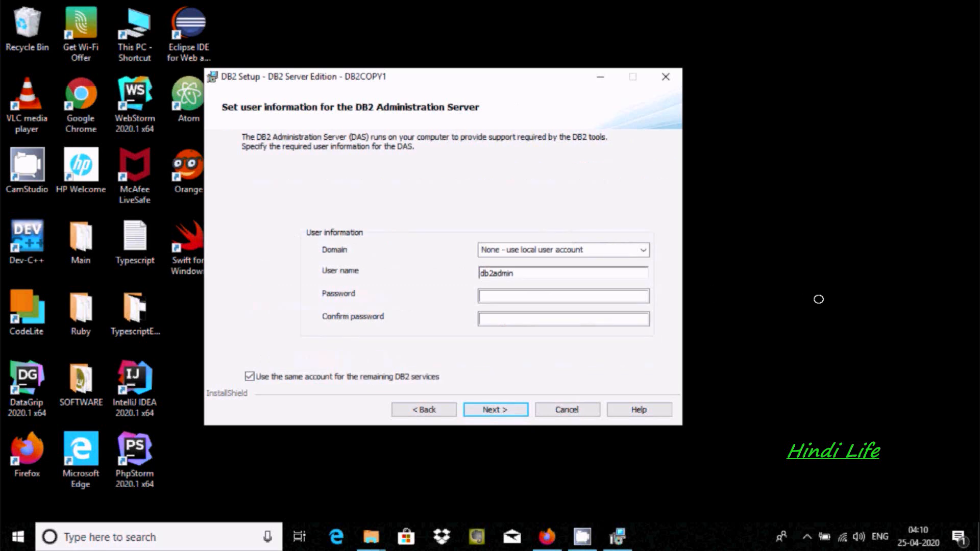
{"action": "mouse_move", "coordinate": [506, 261]}
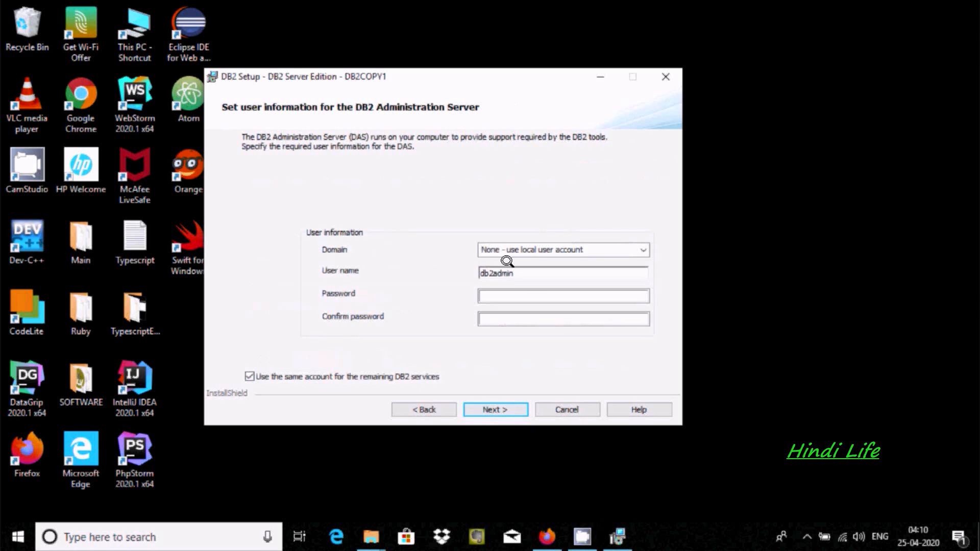
{"action": "mouse_move", "coordinate": [910, 286]}
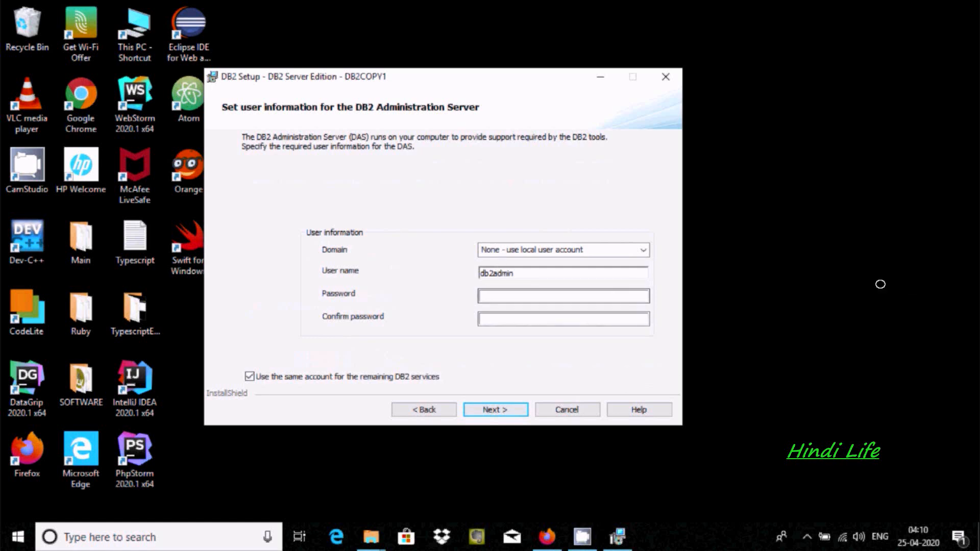
Set the db2admin Administration Server password and keep the default DB2 instance
{"action": "type", "text": "password"}
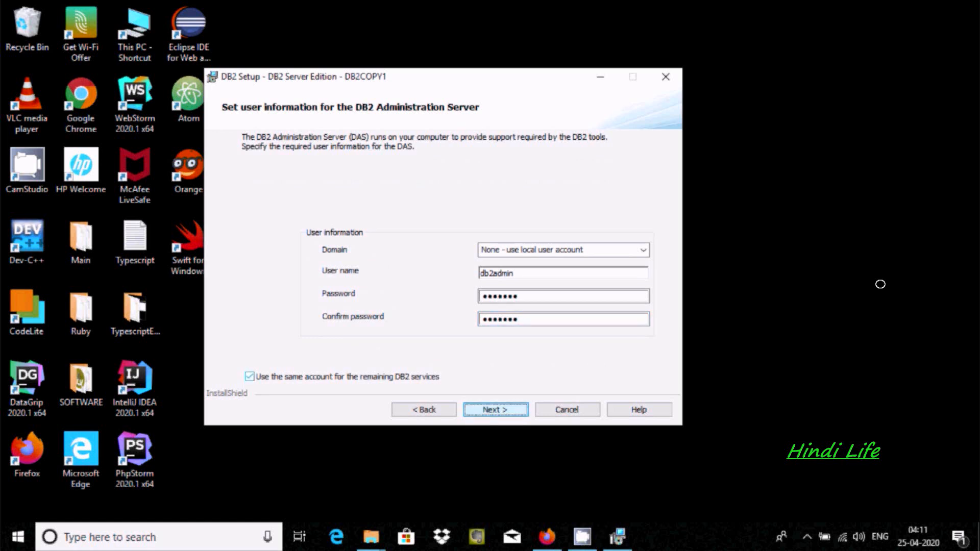
{"action": "left_click", "coordinate": [494, 409]}
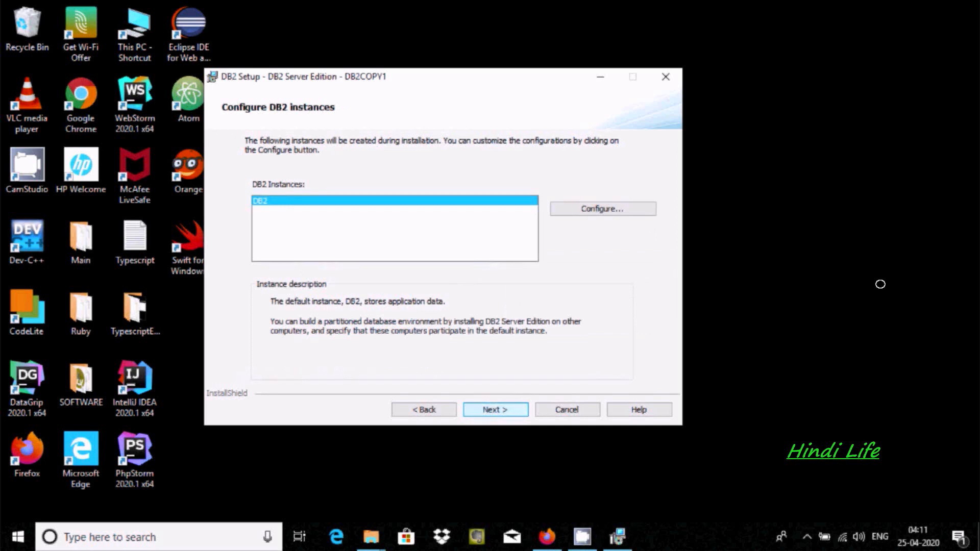
{"action": "left_click", "coordinate": [494, 410]}
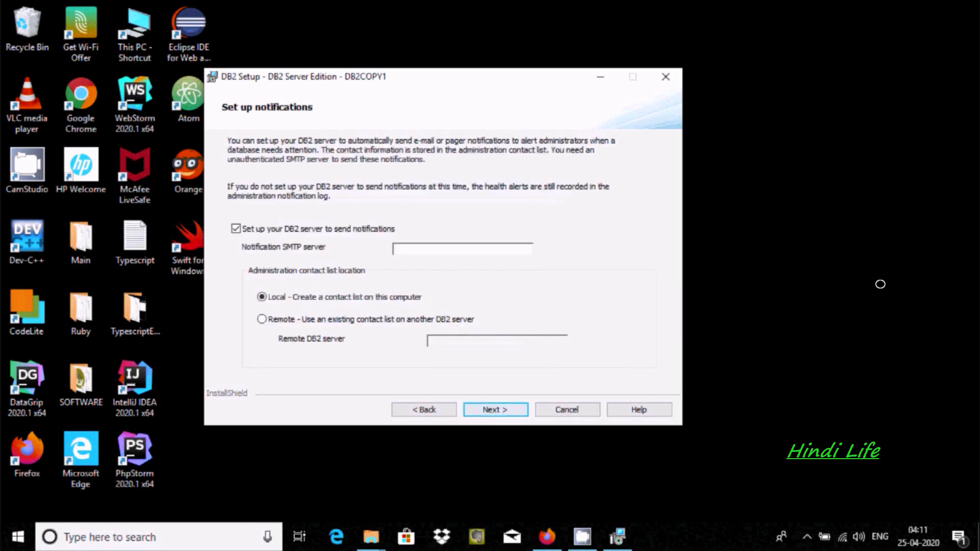
Accept notification and operating system security defaults and finish to start copying files
{"action": "left_click", "coordinate": [495, 409]}
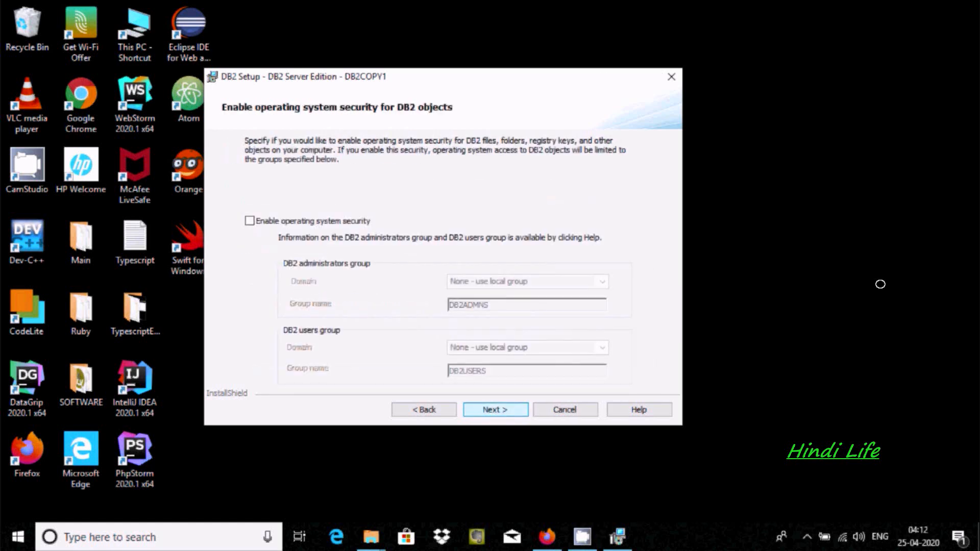
{"action": "left_click", "coordinate": [494, 409]}
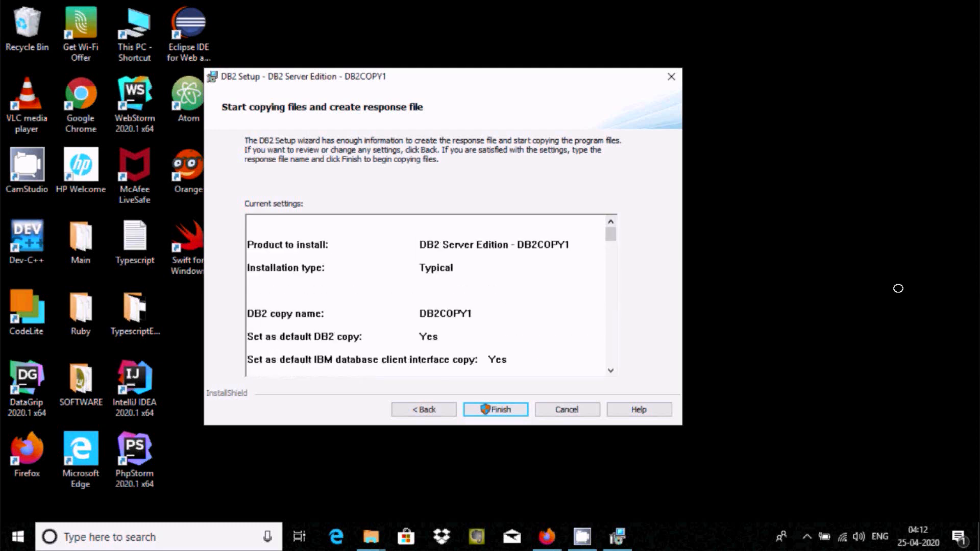
{"action": "mouse_move", "coordinate": [494, 409]}
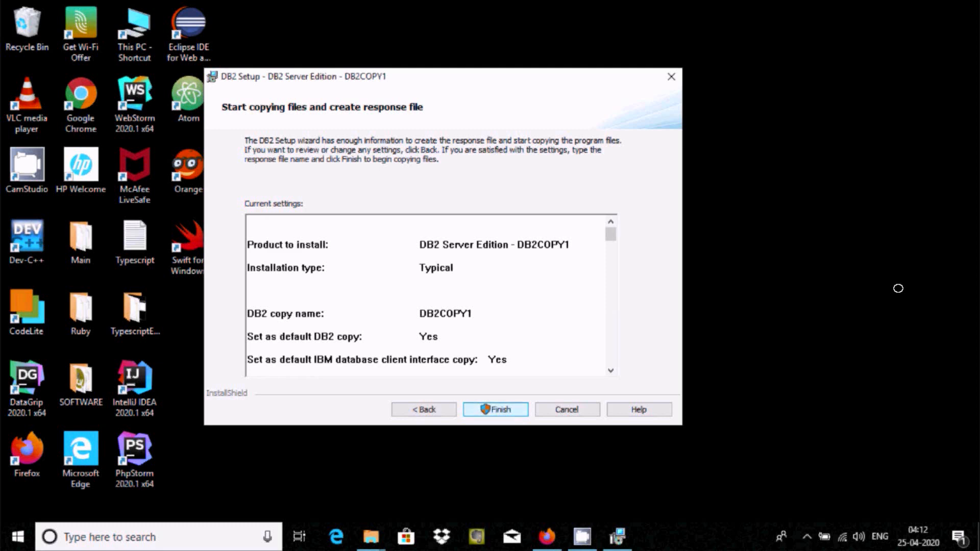
{"action": "left_click", "coordinate": [495, 409]}
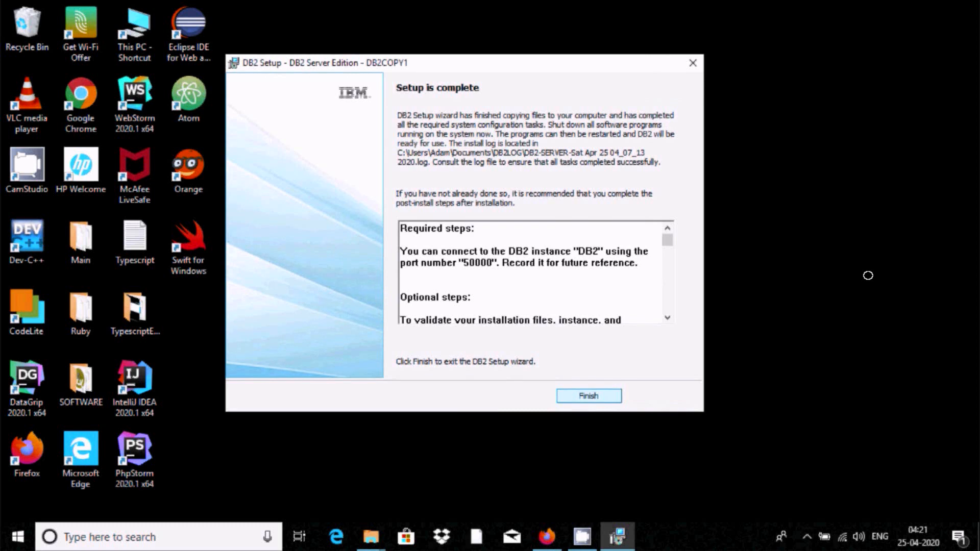
{"action": "mouse_move", "coordinate": [834, 275]}
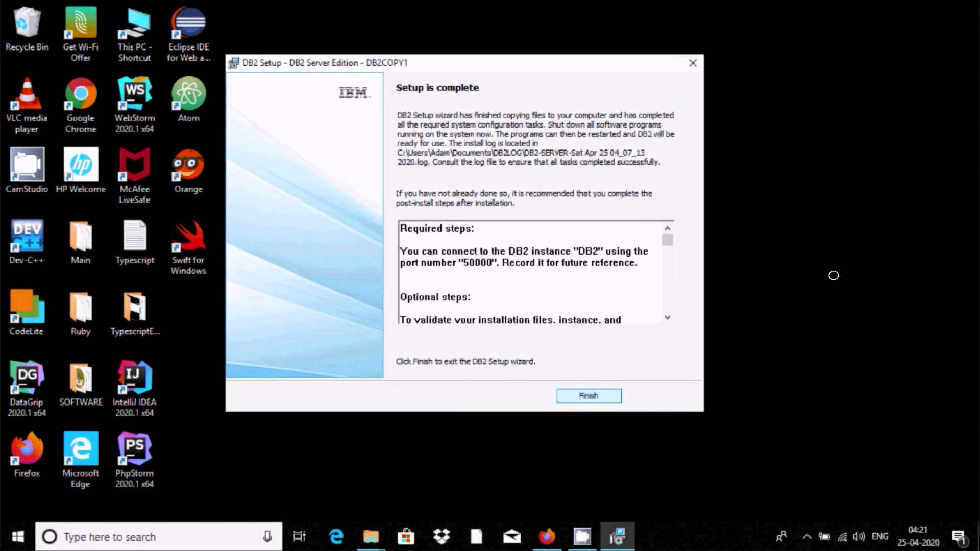
Close the completed setup wizard so DB2 First Steps appears
{"action": "left_click", "coordinate": [588, 396]}
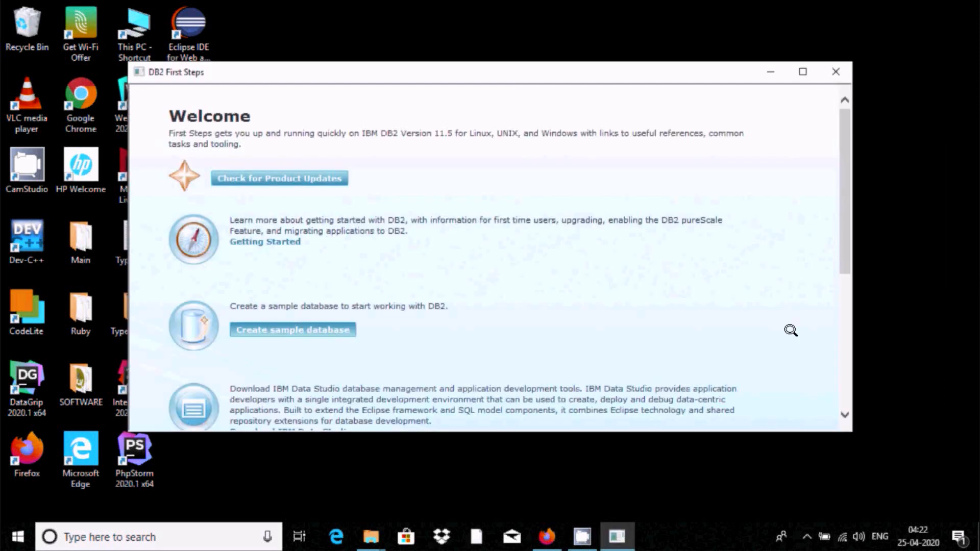
{"action": "mouse_move", "coordinate": [634, 214]}
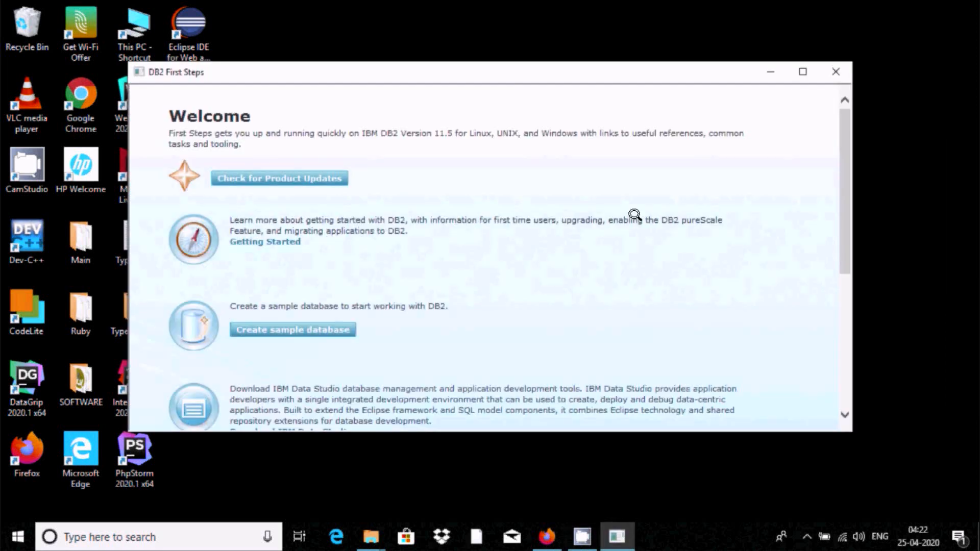
Create the SAMPLE database on drive C: from First Steps and dismiss the completion notice
{"action": "left_click", "coordinate": [292, 330]}
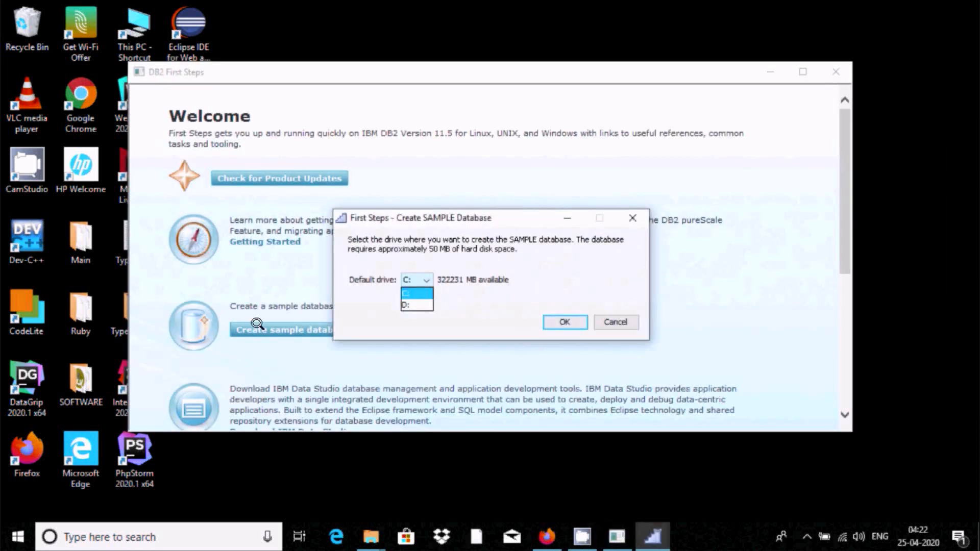
{"action": "left_click", "coordinate": [407, 280]}
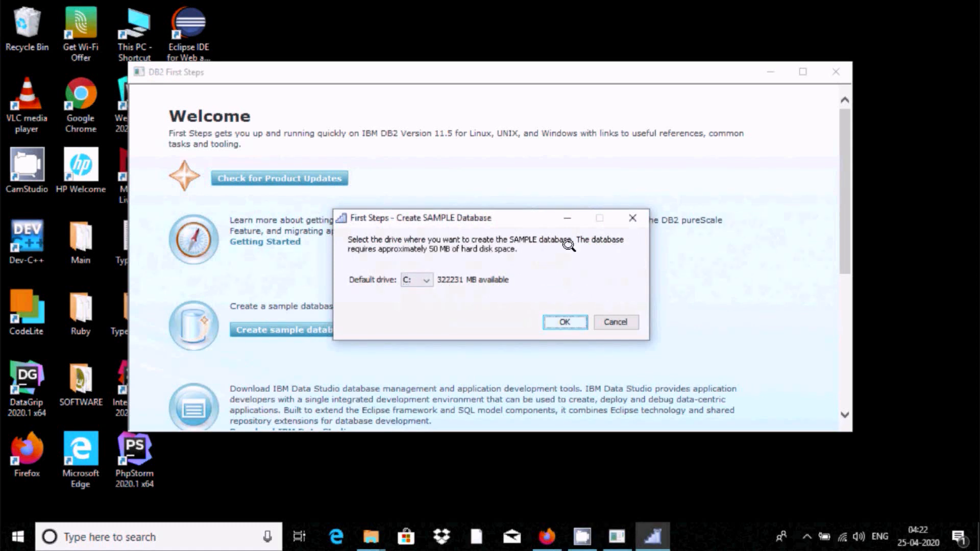
{"action": "left_click", "coordinate": [563, 322]}
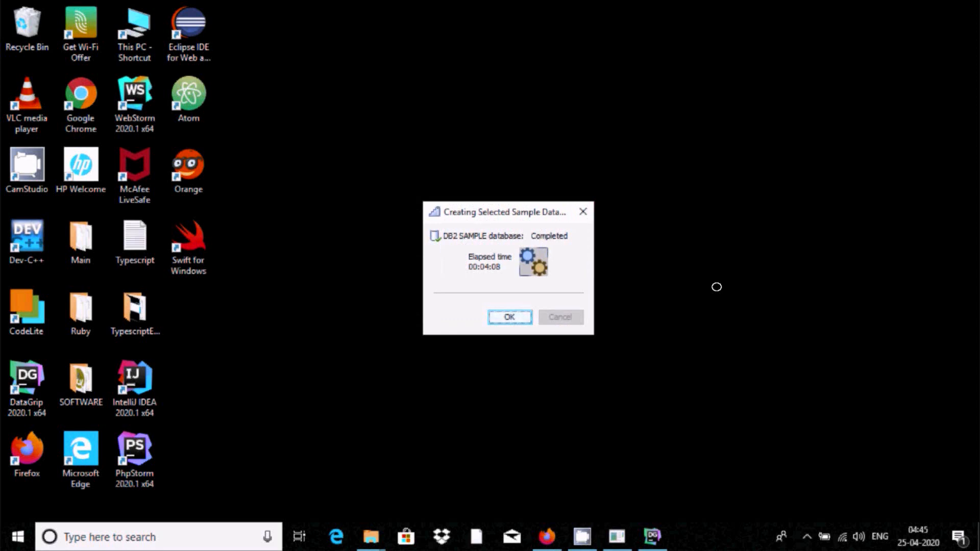
{"action": "left_click", "coordinate": [509, 316]}
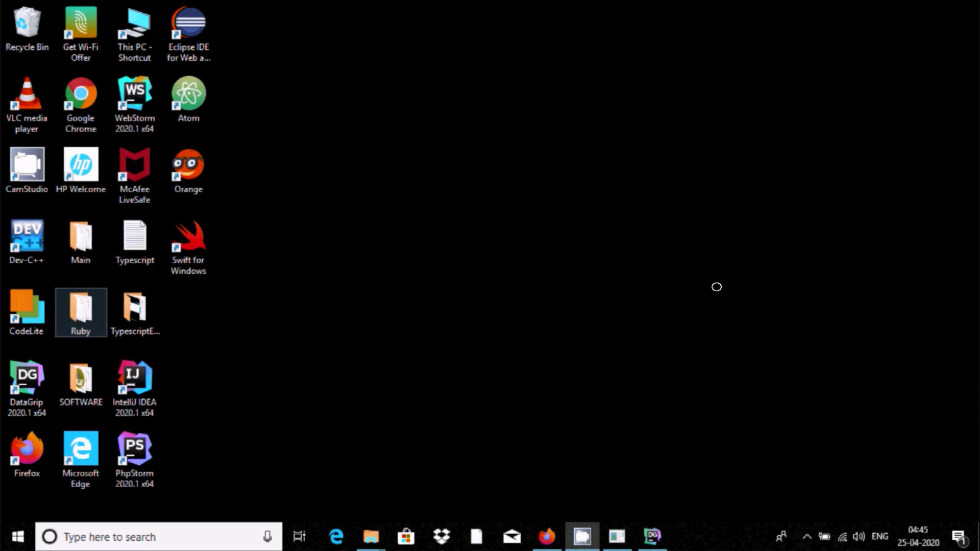
Browse from This PC into C:\DB2\NODE0000\SAMPLE\T0000000 to view the database files
{"action": "left_click", "coordinate": [133, 29]}
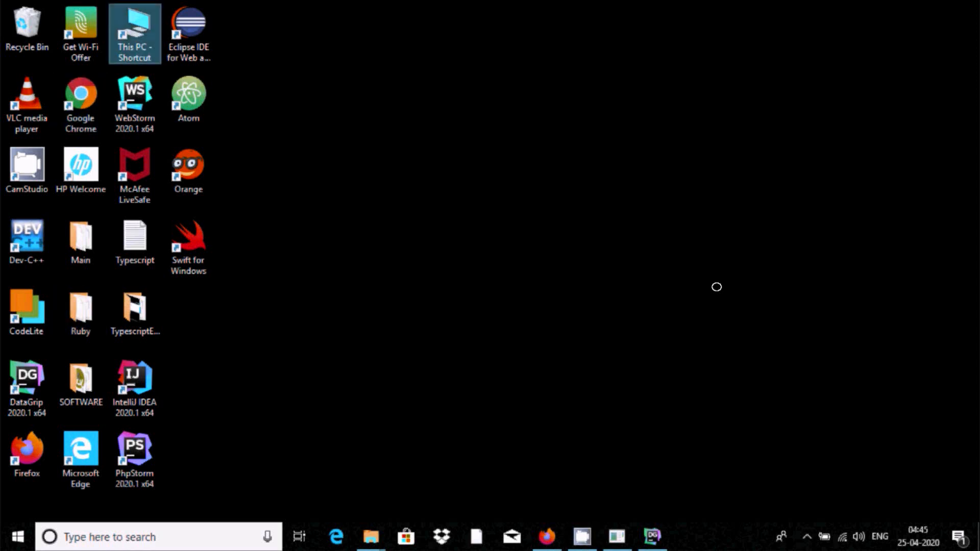
{"action": "double_click", "coordinate": [133, 27]}
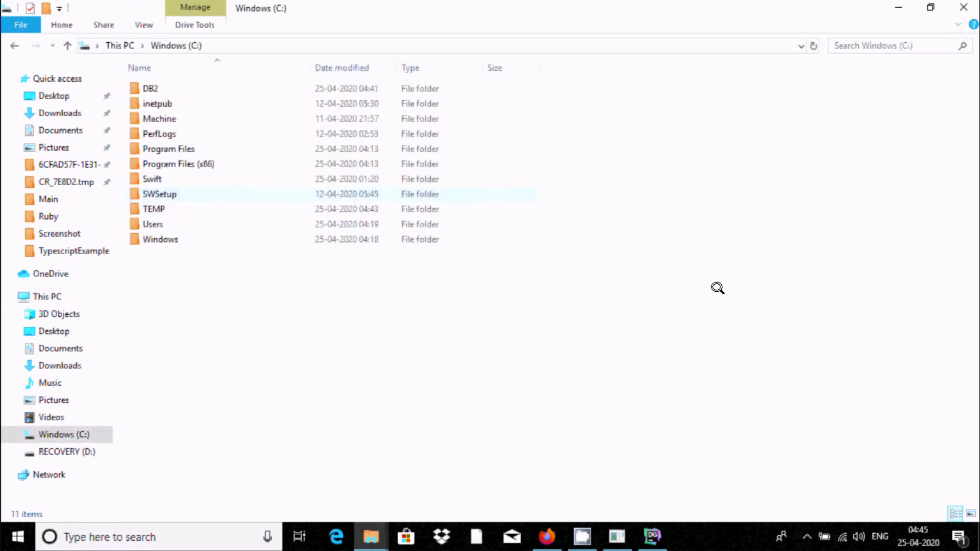
{"action": "double_click", "coordinate": [150, 88]}
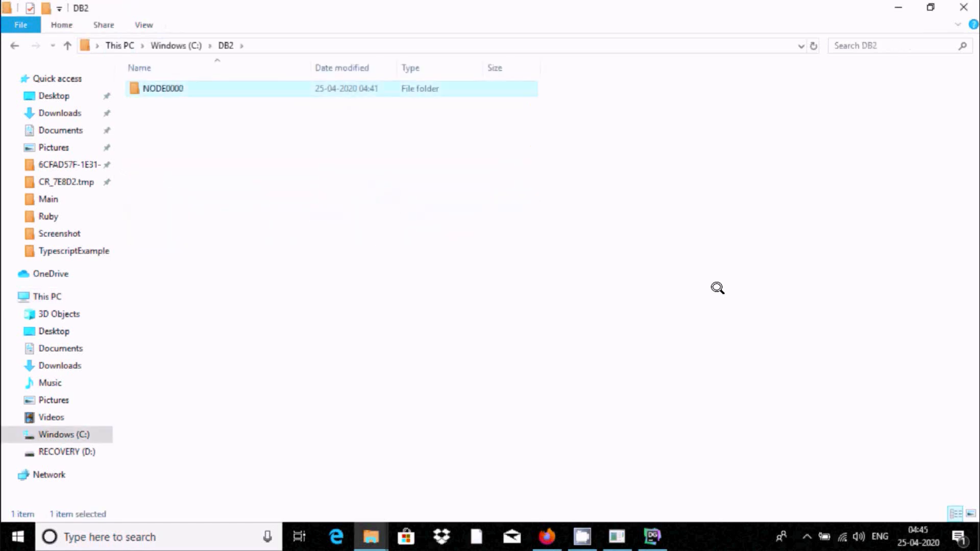
{"action": "double_click", "coordinate": [164, 88]}
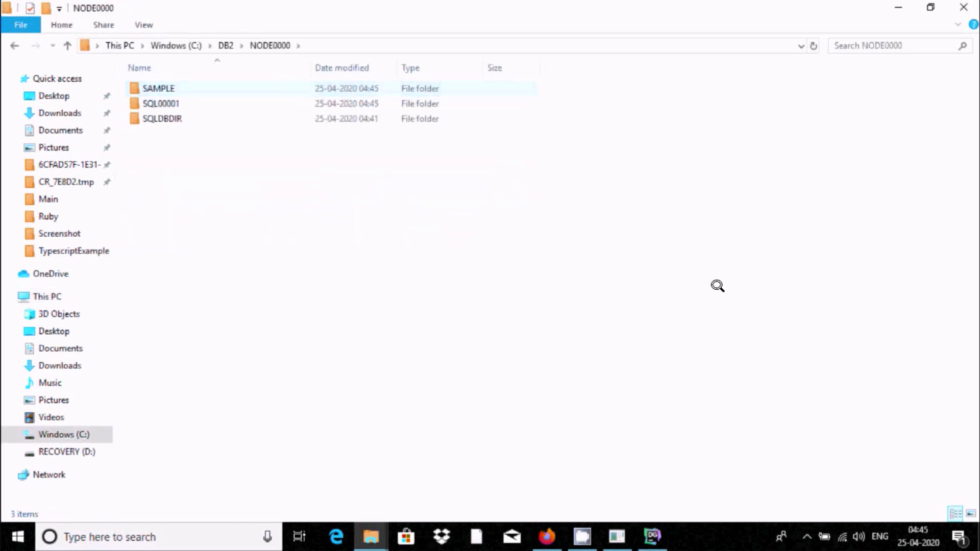
{"action": "double_click", "coordinate": [158, 88]}
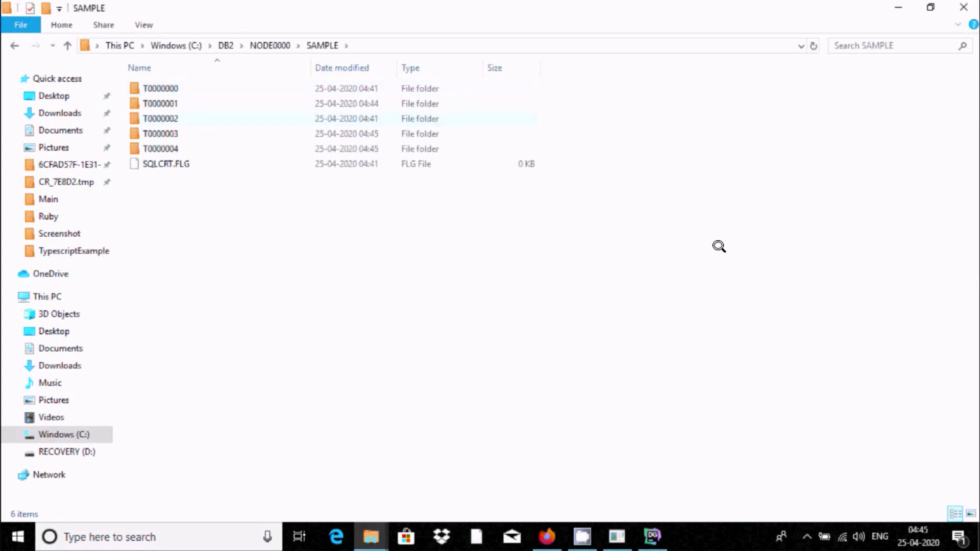
{"action": "double_click", "coordinate": [161, 88]}
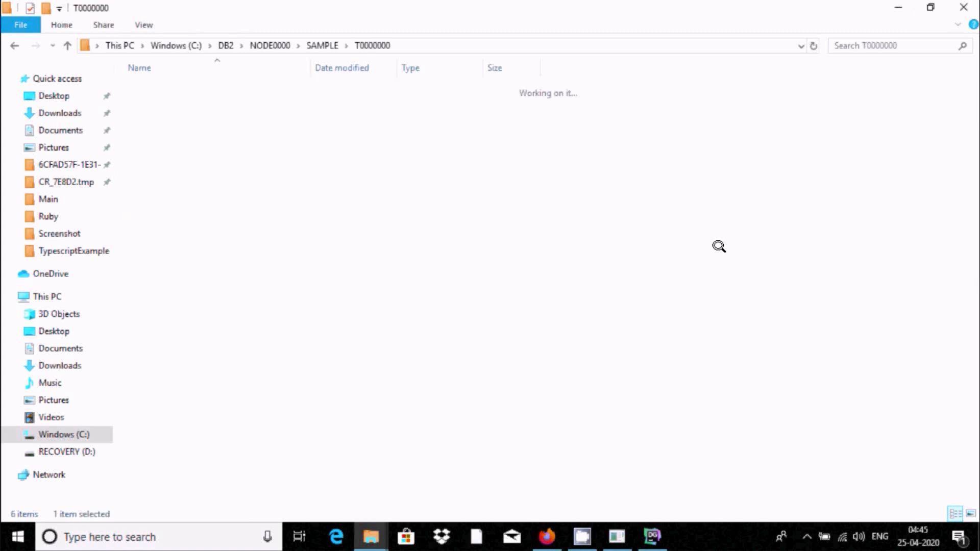